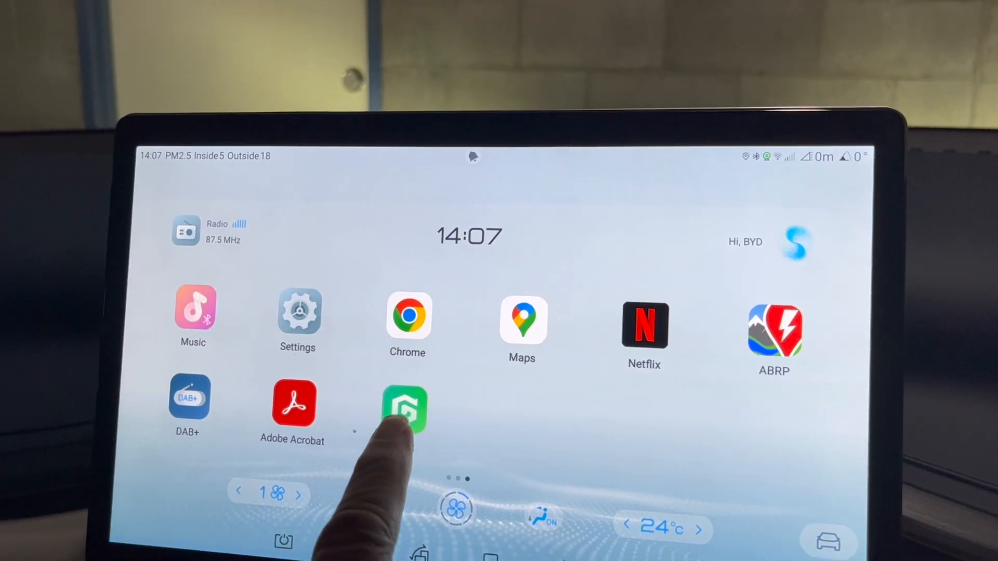
# Launch GBox from the BYD home screen to show YouTube, Translate and recommended apps.
pyautogui.click(405, 408)
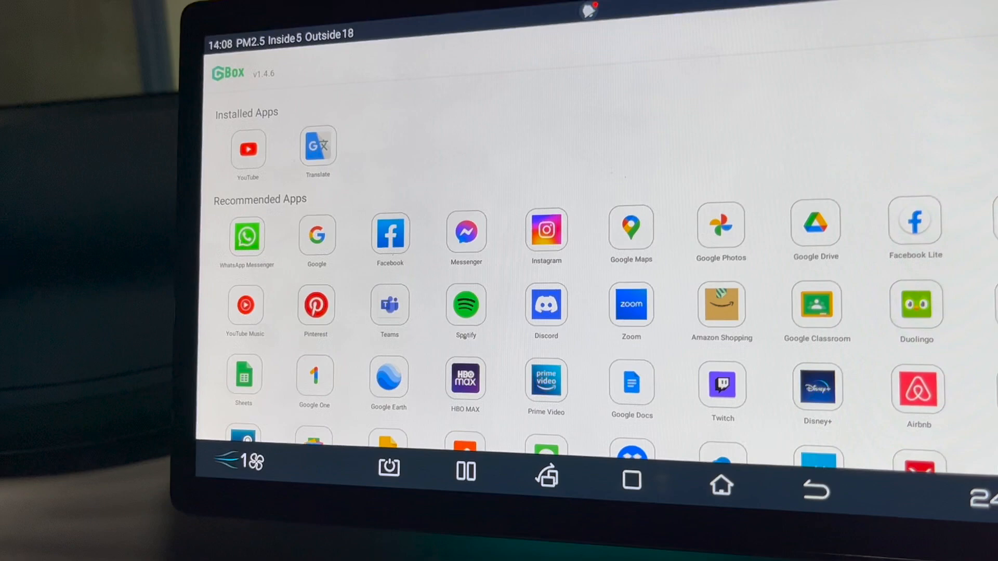
# Scroll the GBox catalogue down to reach the Google app's Google Play page.
pyautogui.scroll(-3)
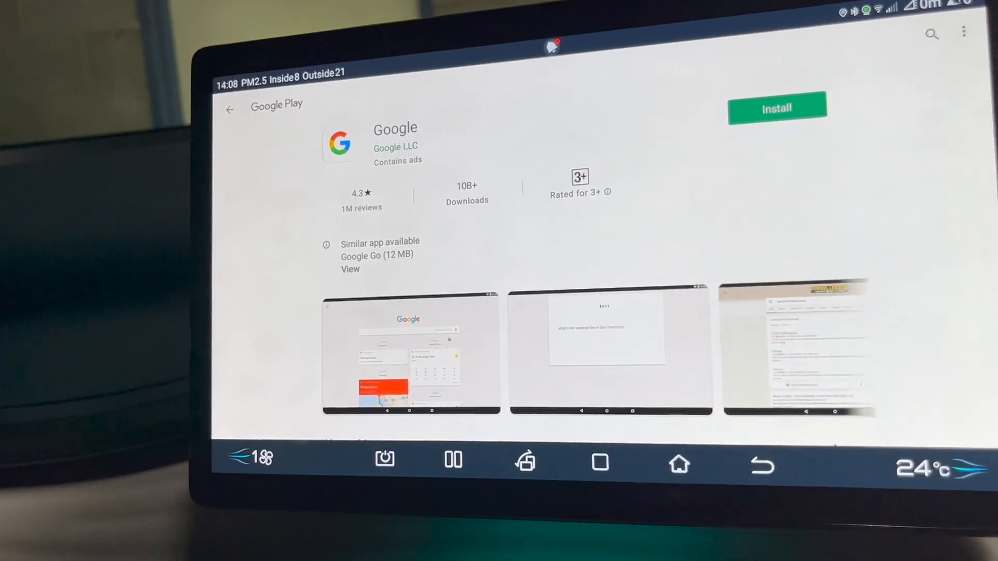
# Install the Google app from its Google Play page.
pyautogui.click(776, 108)
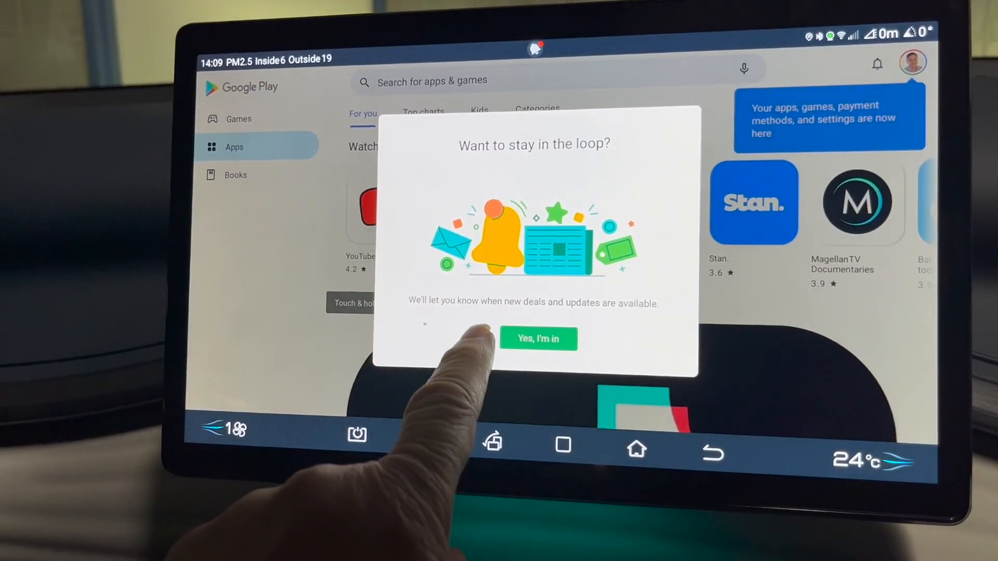
# Accept deal notifications, then leave the incompatible Disney+ listing for the Apps home.
pyautogui.click(539, 338)
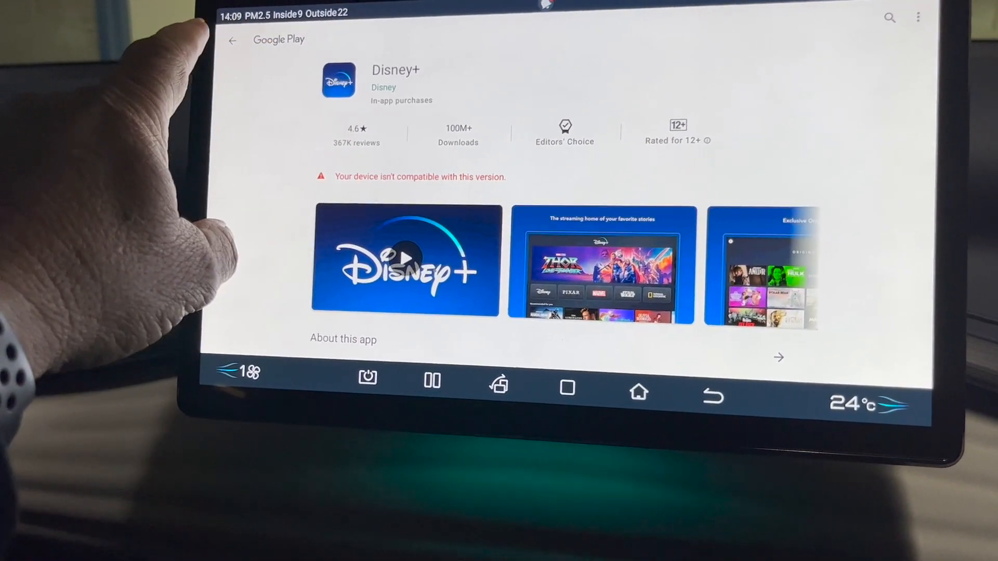
pyautogui.click(232, 40)
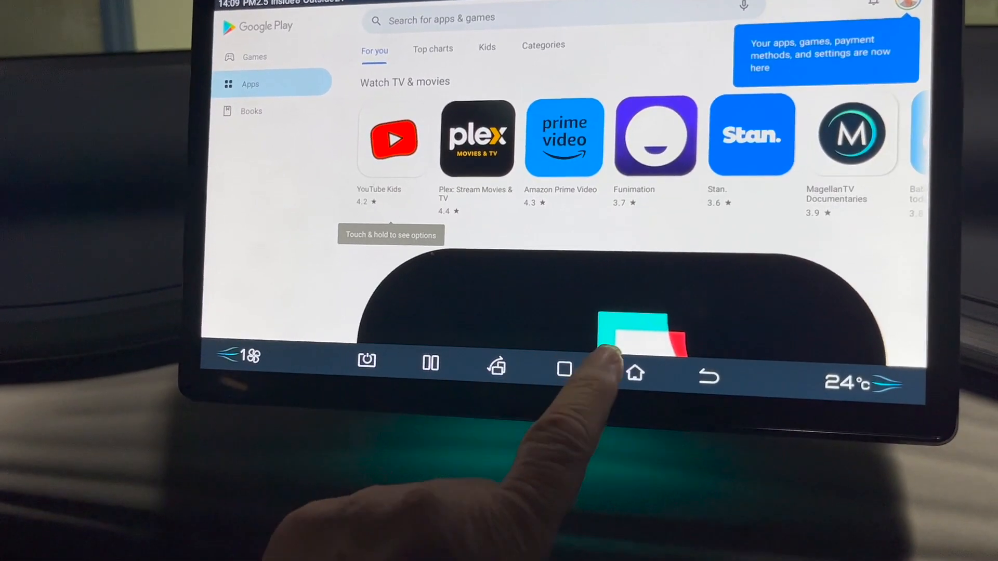
# Exit Google Play to GBox's catalogue, then go to the BYD home screen.
pyautogui.click(635, 374)
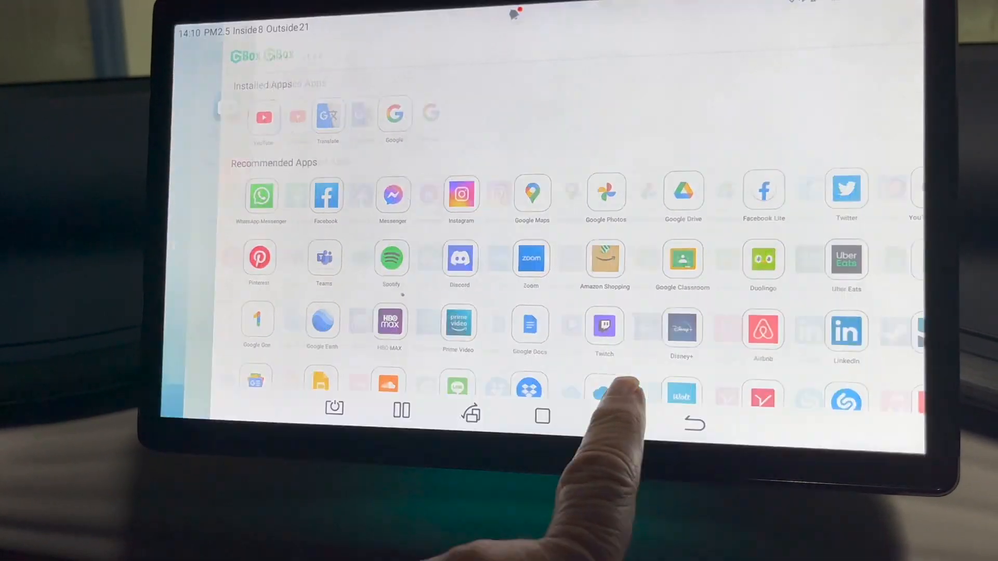
pyautogui.click(633, 438)
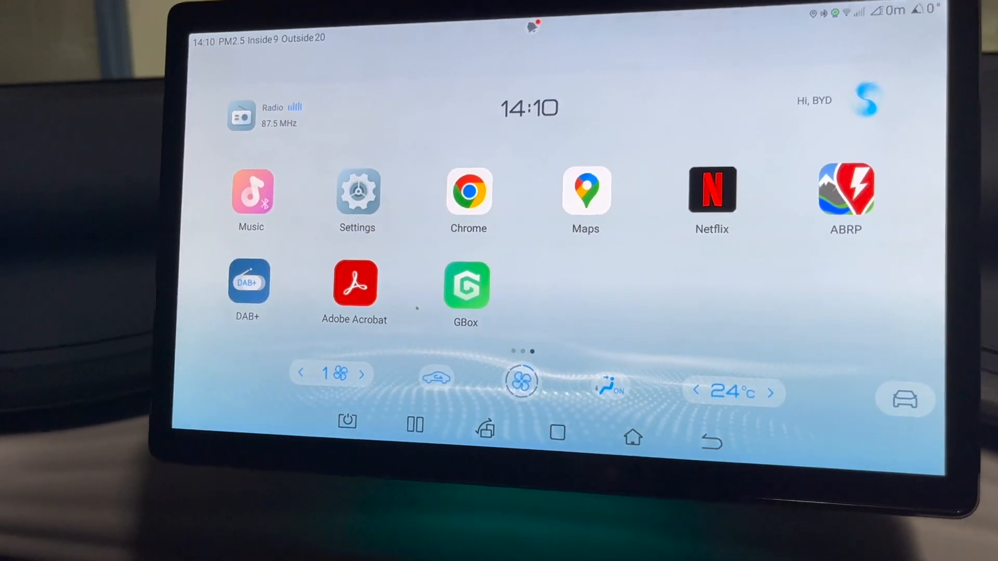